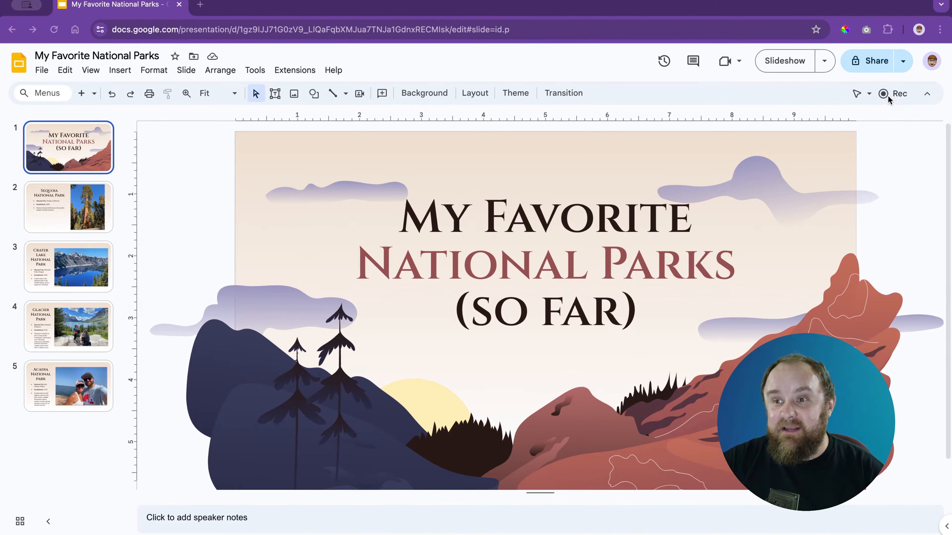
Start a new video recording of the National Parks deck from the Rec menu.
left_click(892, 94)
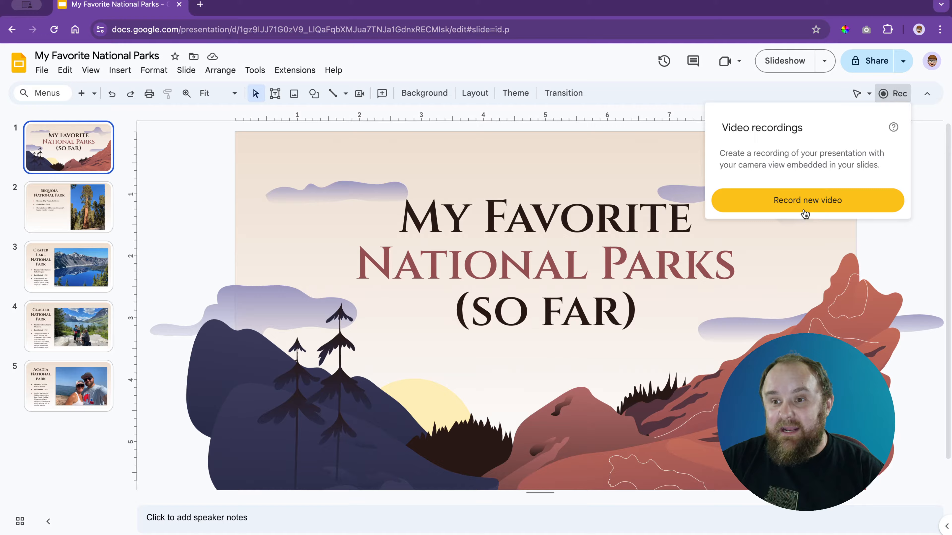
left_click(808, 200)
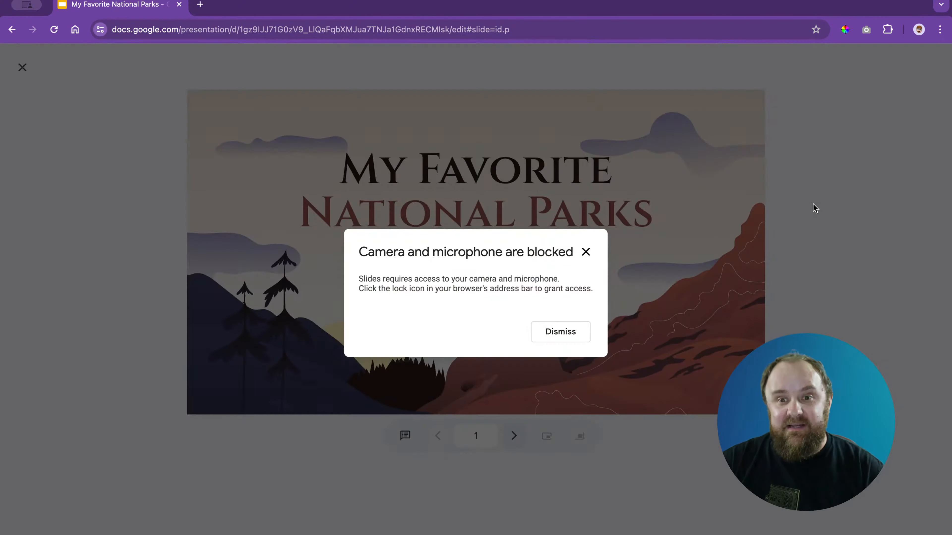
mouse_move(221, 41)
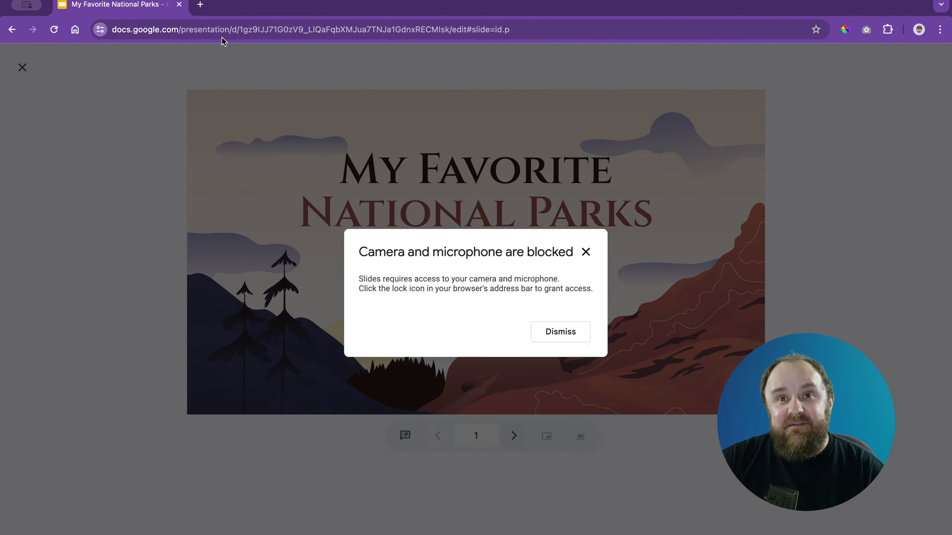
mouse_move(255, 111)
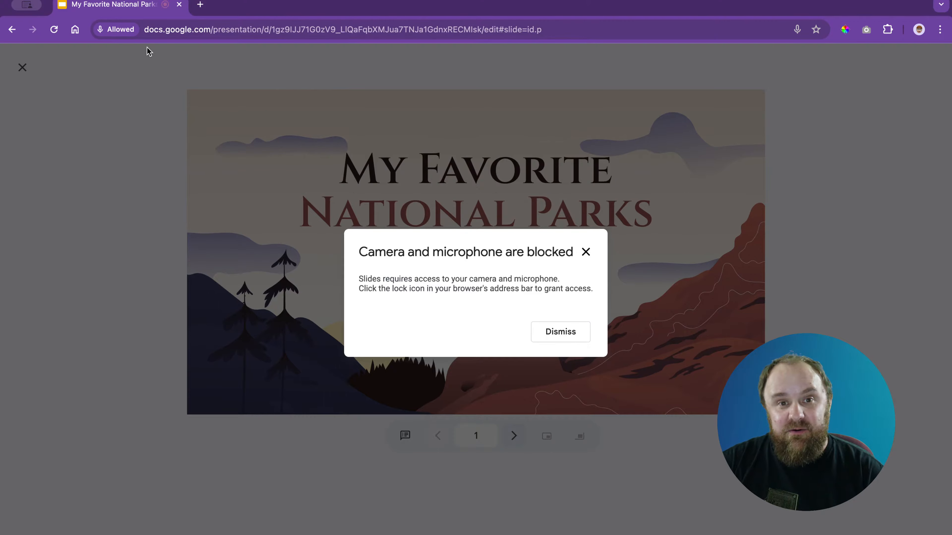
Dismiss the camera-blocked warning so the live camera bubble shows on the title slide.
left_click(561, 331)
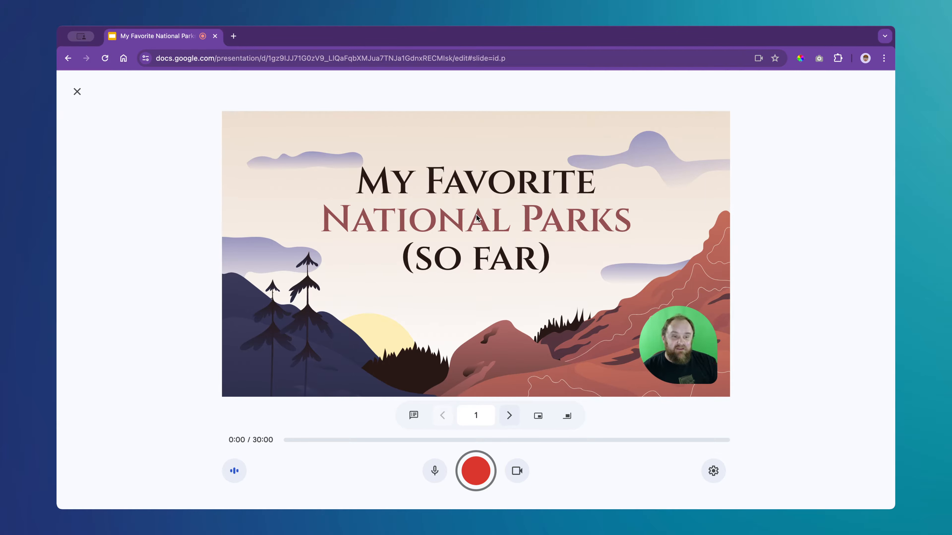
mouse_move(497, 457)
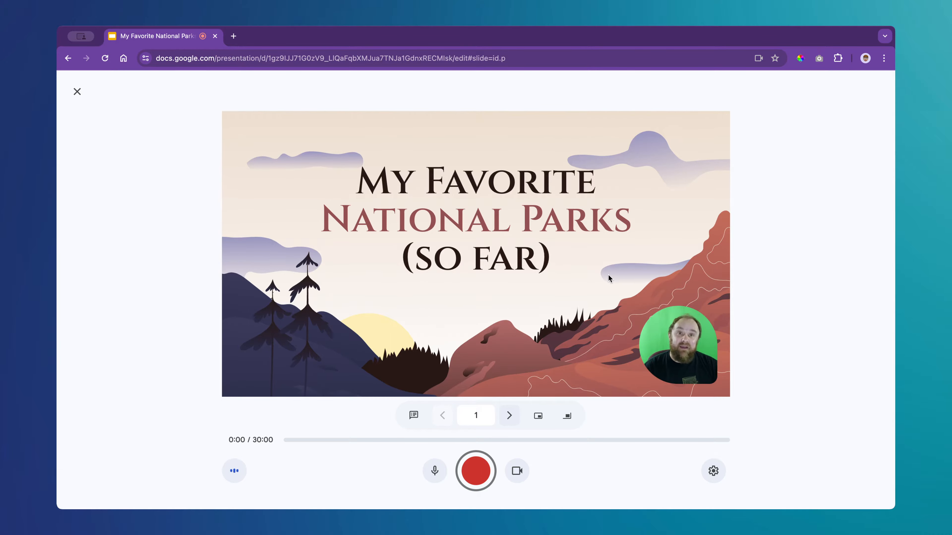
mouse_move(612, 320)
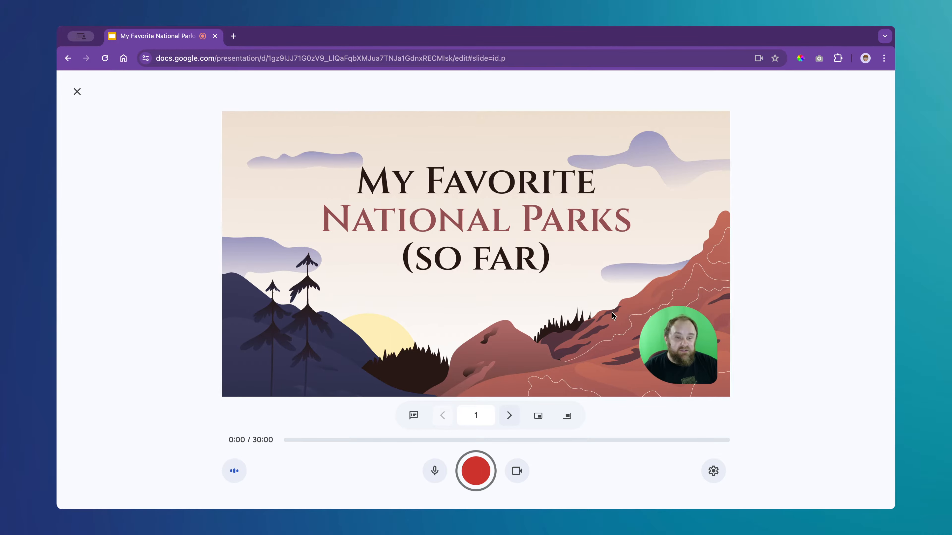
Begin recording and advance the narration from the title slide to the Sequoia National Park slide.
left_click(476, 472)
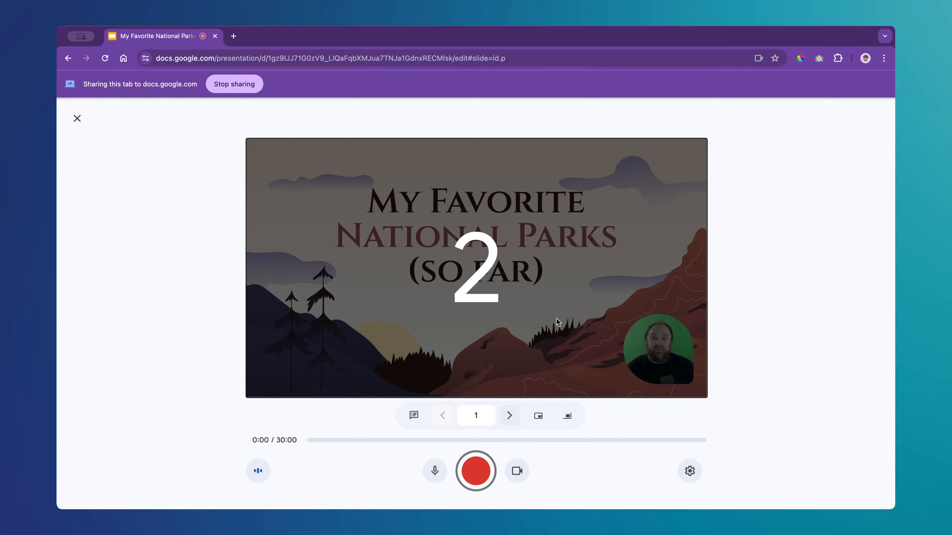
left_click(476, 471)
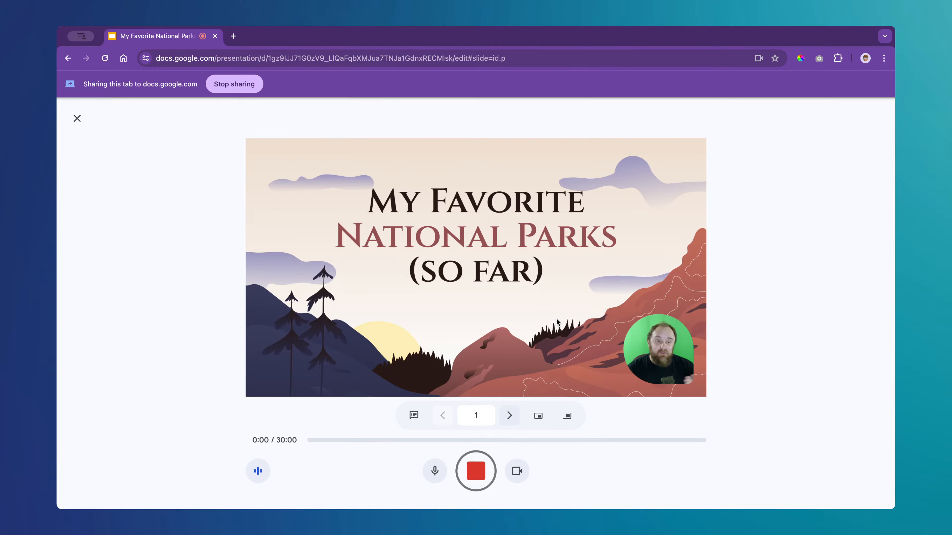
mouse_move(521, 399)
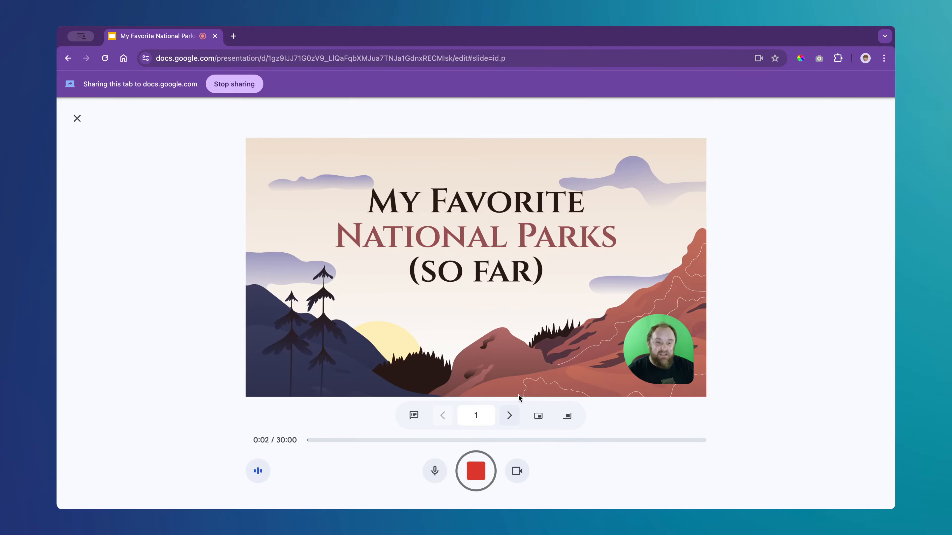
left_click(509, 415)
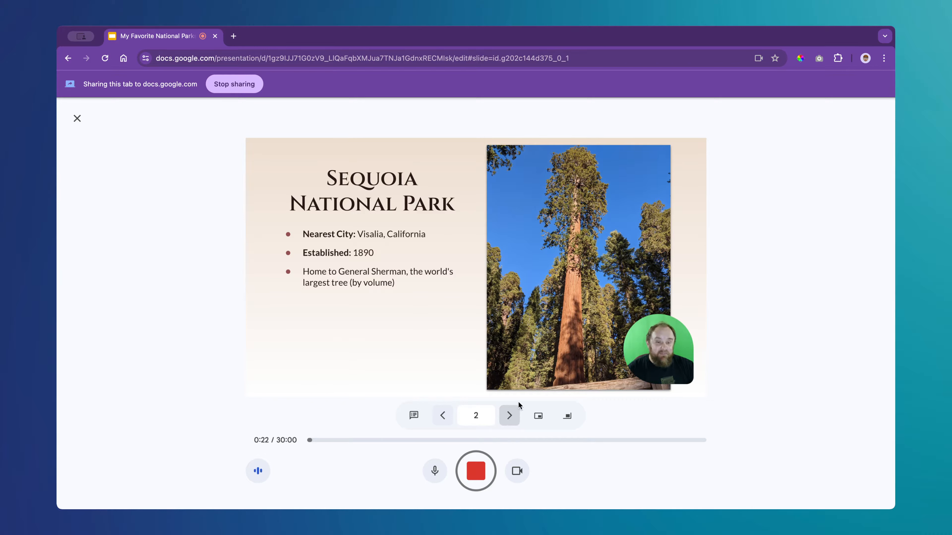
mouse_move(538, 416)
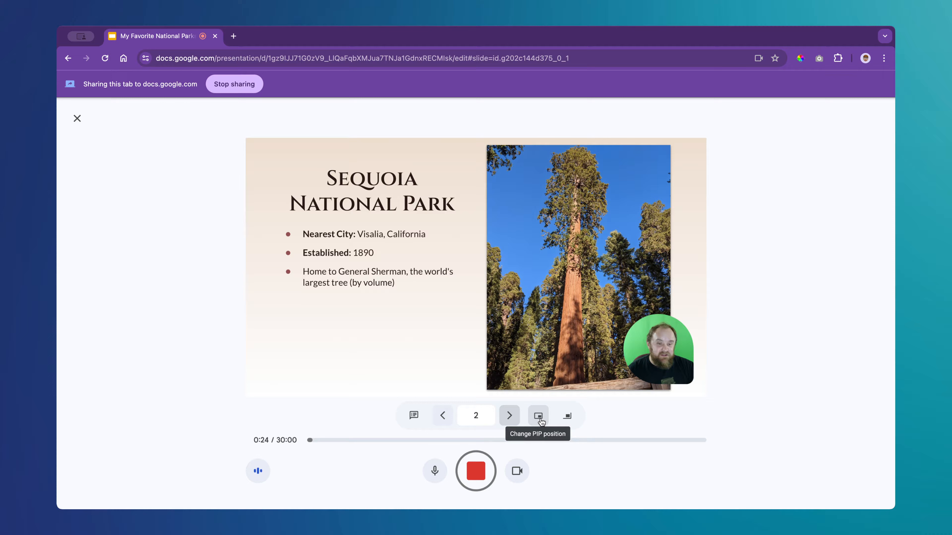
Advance the recording to the Crater Lake National Park slide.
left_click(537, 416)
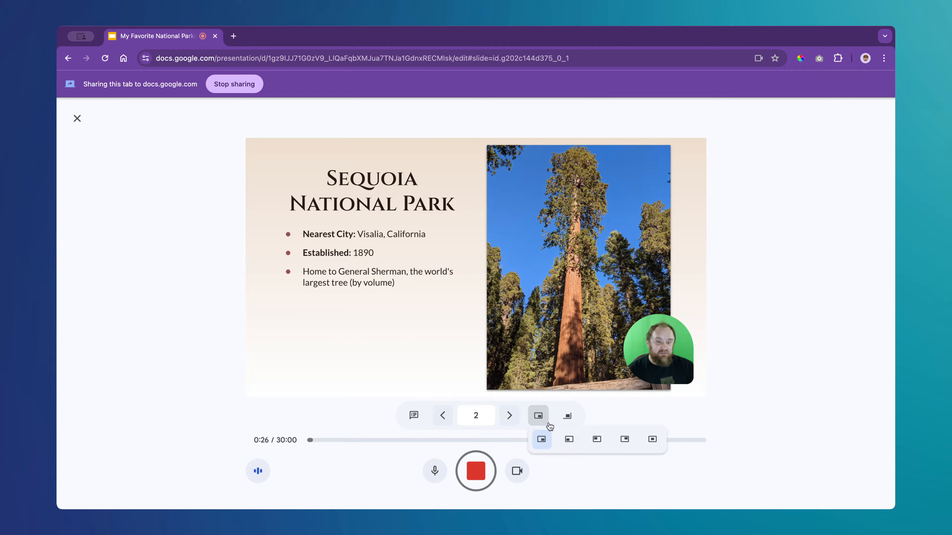
mouse_move(508, 415)
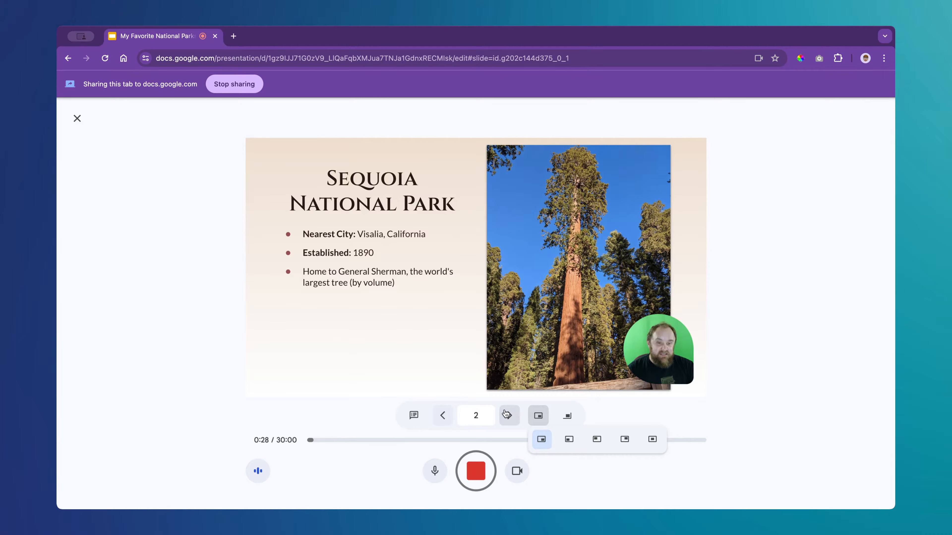
left_click(509, 415)
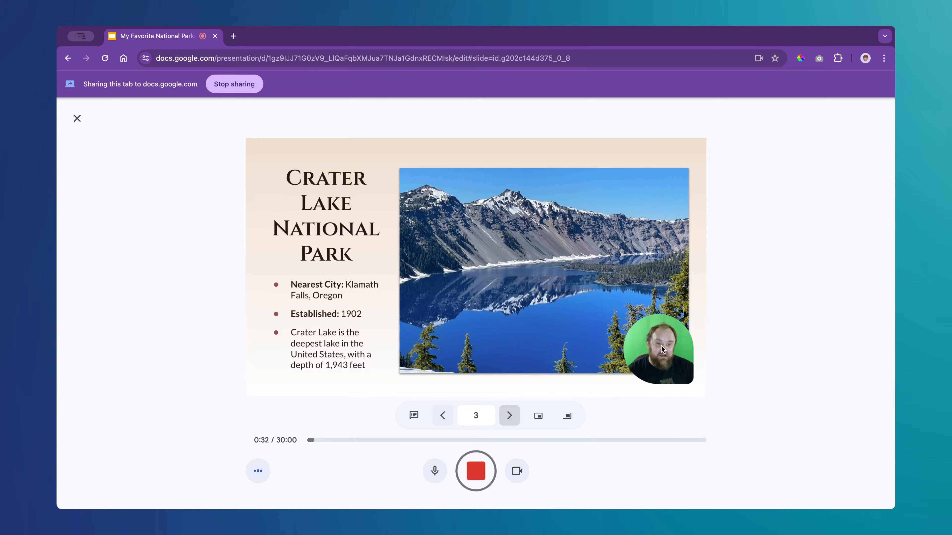
Try the camera bubble at bottom left and top right, then settle it in the slide's center.
left_click(539, 416)
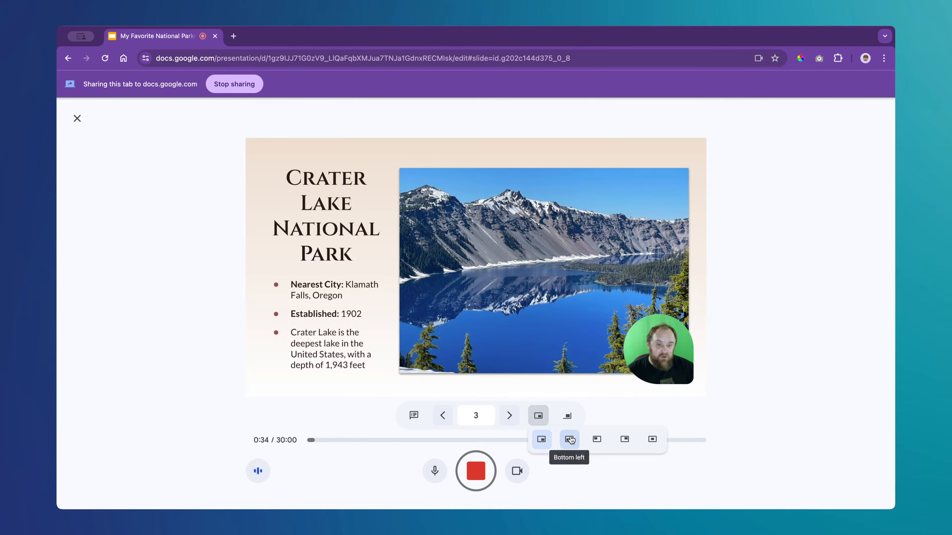
left_click(569, 439)
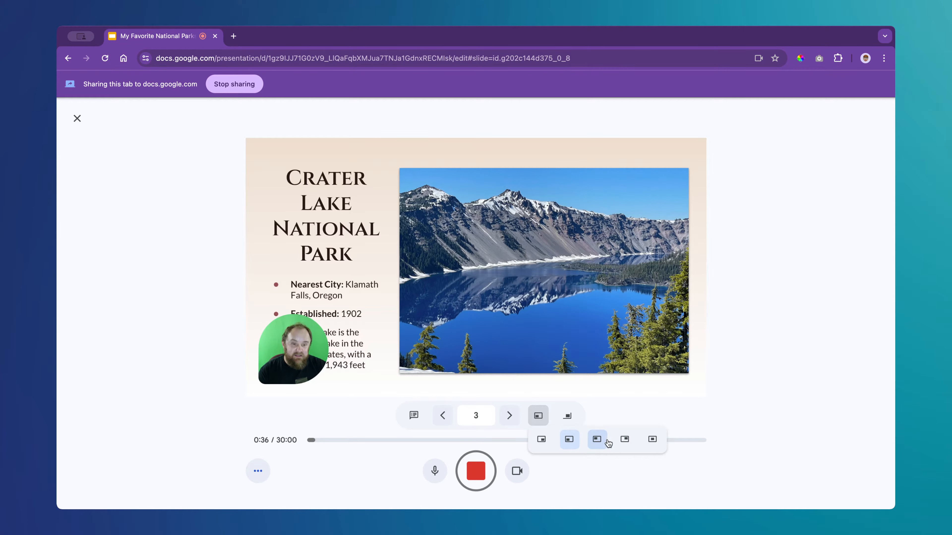
left_click(594, 439)
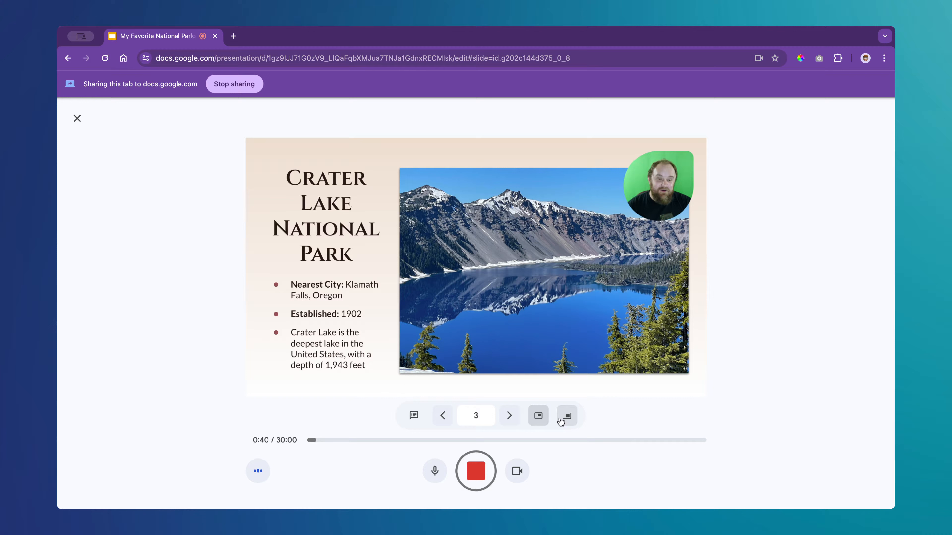
left_click(539, 415)
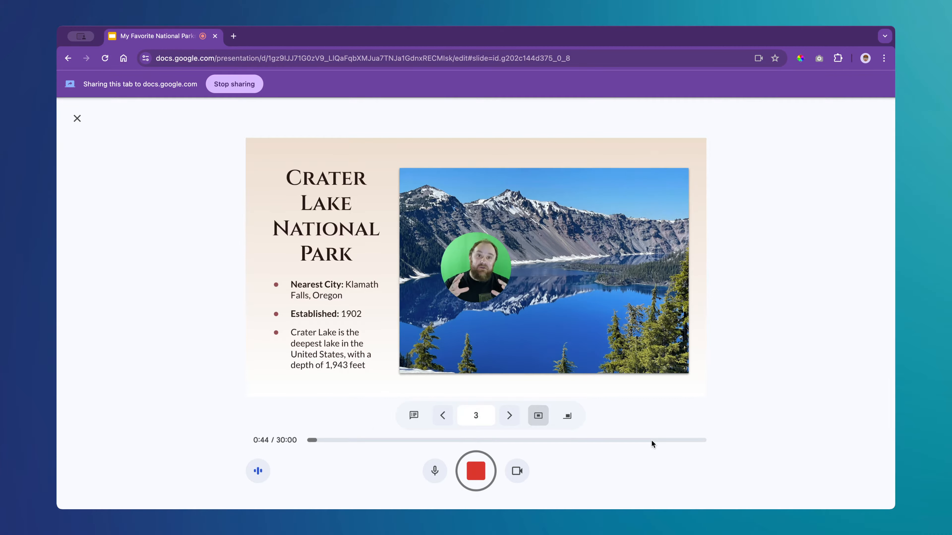
Shrink then enlarge the centered camera bubble to its largest size over the Crater Lake photo.
left_click(567, 415)
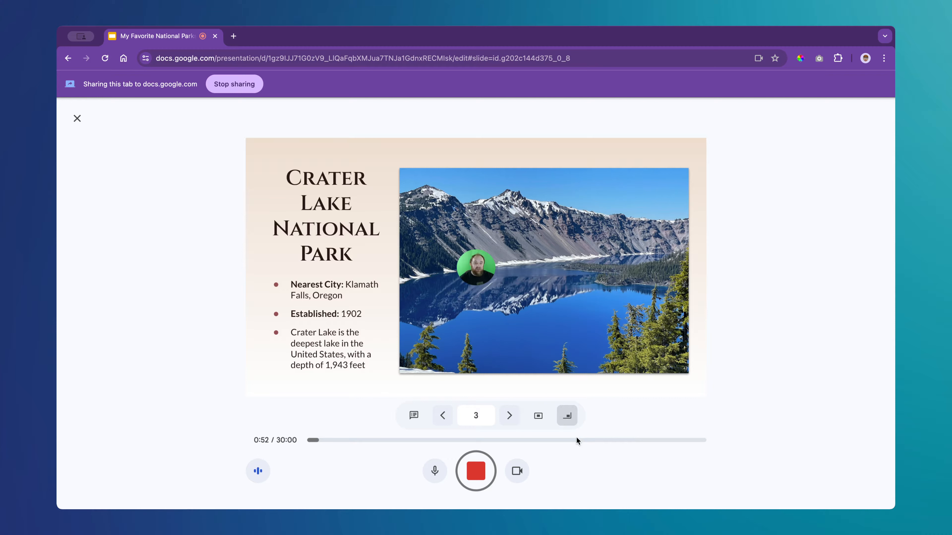
left_click(567, 416)
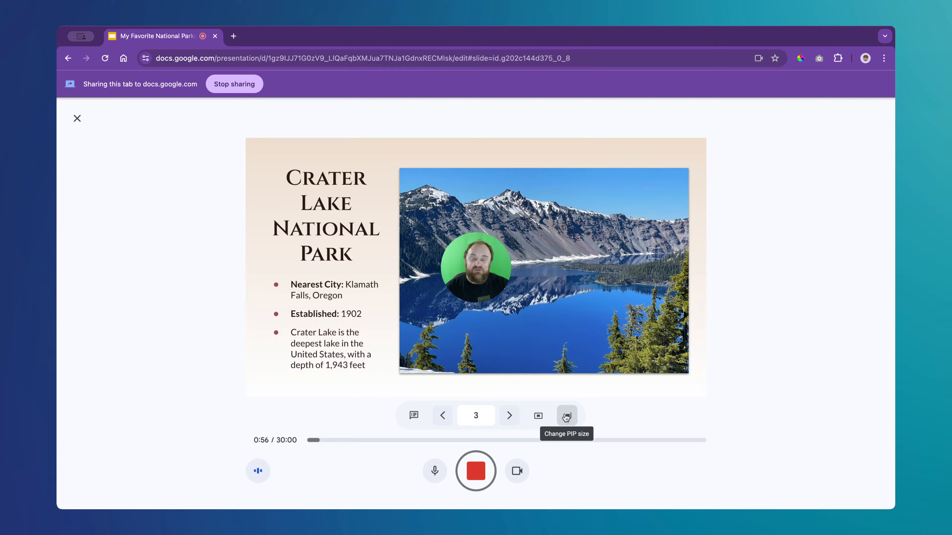
left_click(567, 415)
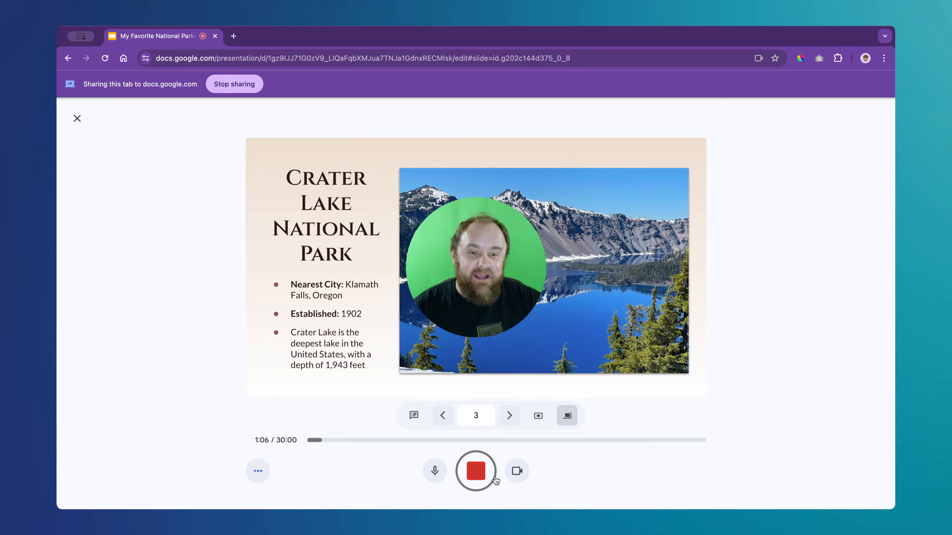
Turn the camera off and advance to the Glacier National Park slide.
left_click(516, 472)
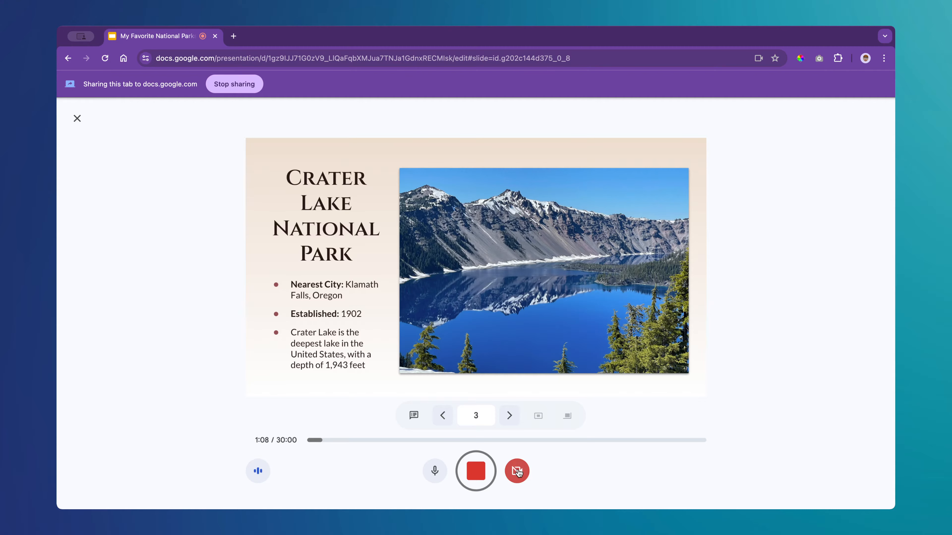
mouse_move(517, 471)
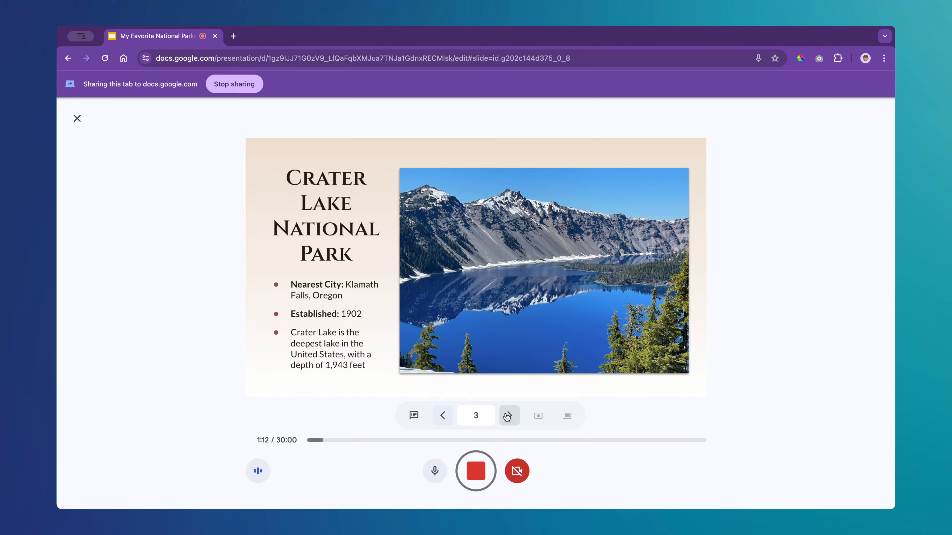
left_click(509, 415)
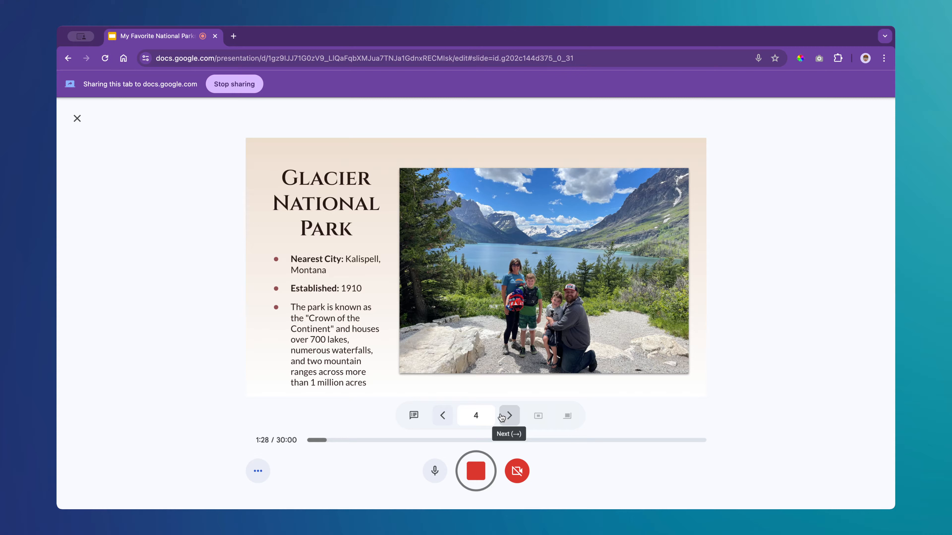
mouse_move(499, 425)
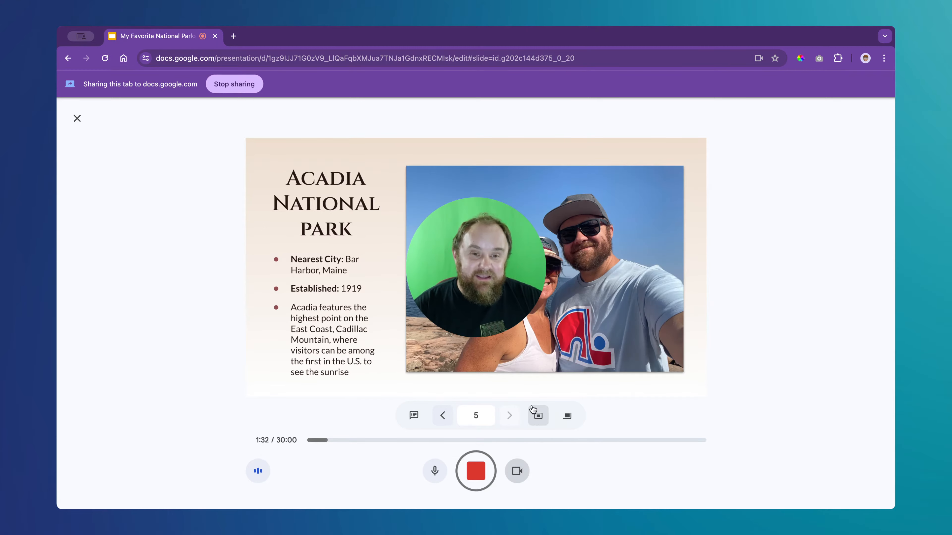
Reposition and resize the camera bubble on the Acadia slide, then stop the recording at 2:07.
left_click(538, 415)
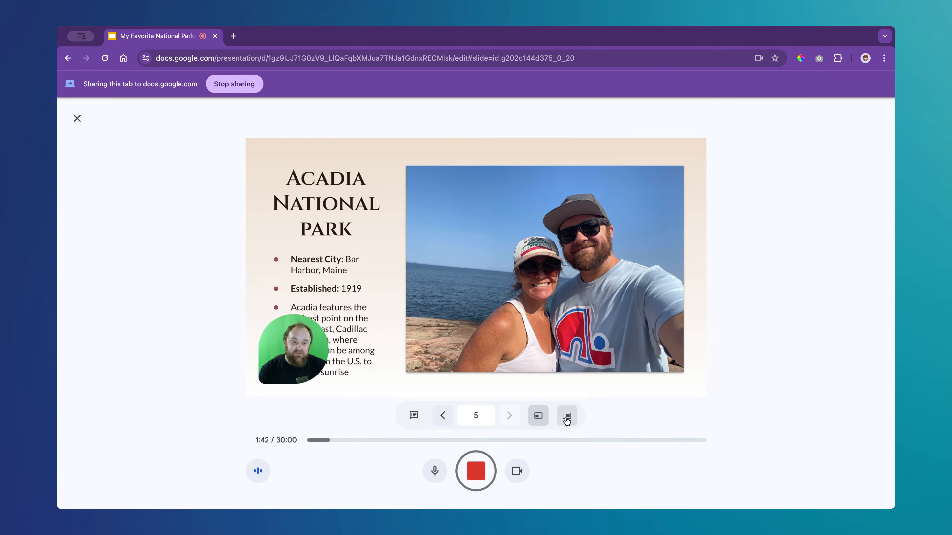
left_click(566, 416)
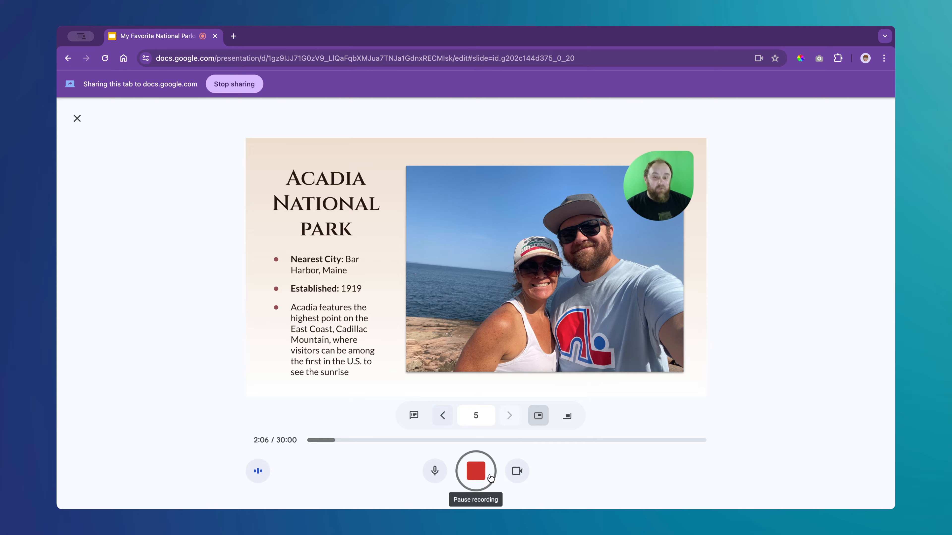
left_click(475, 471)
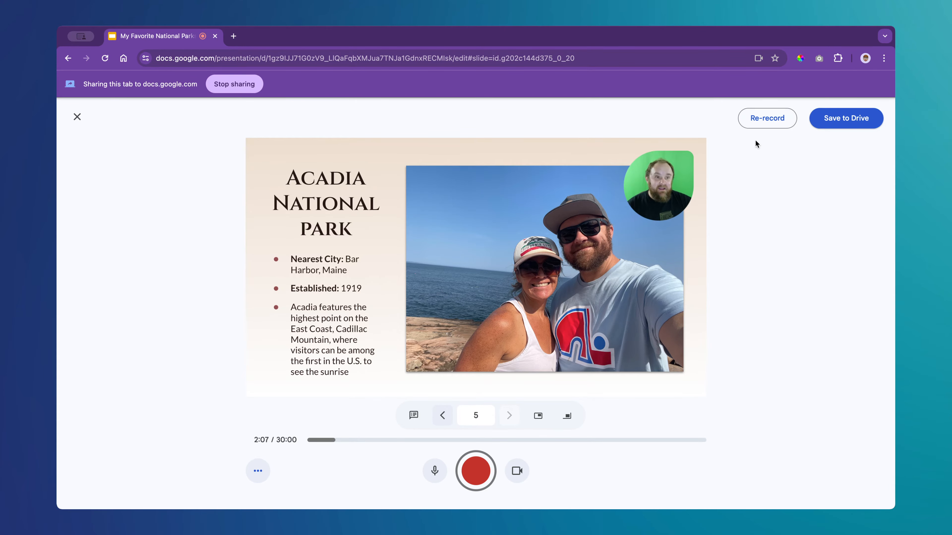
mouse_move(764, 122)
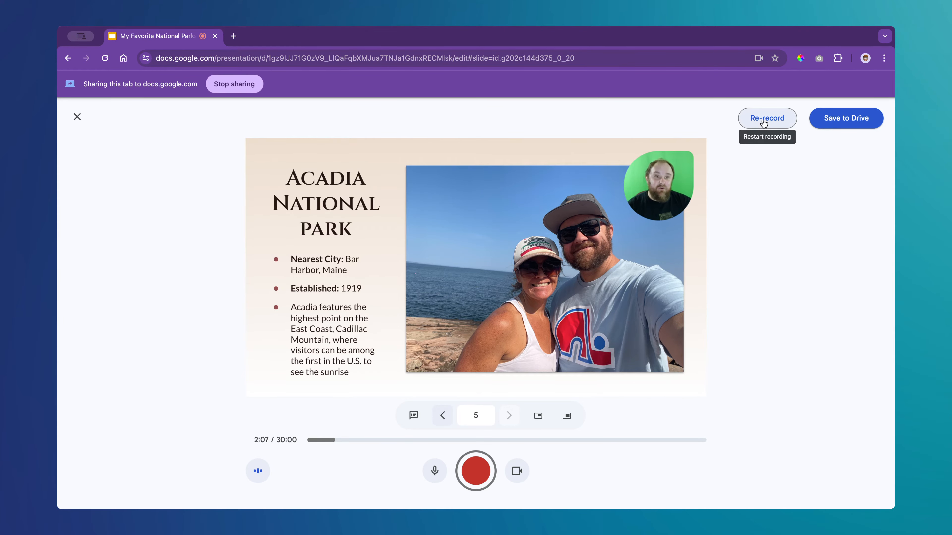